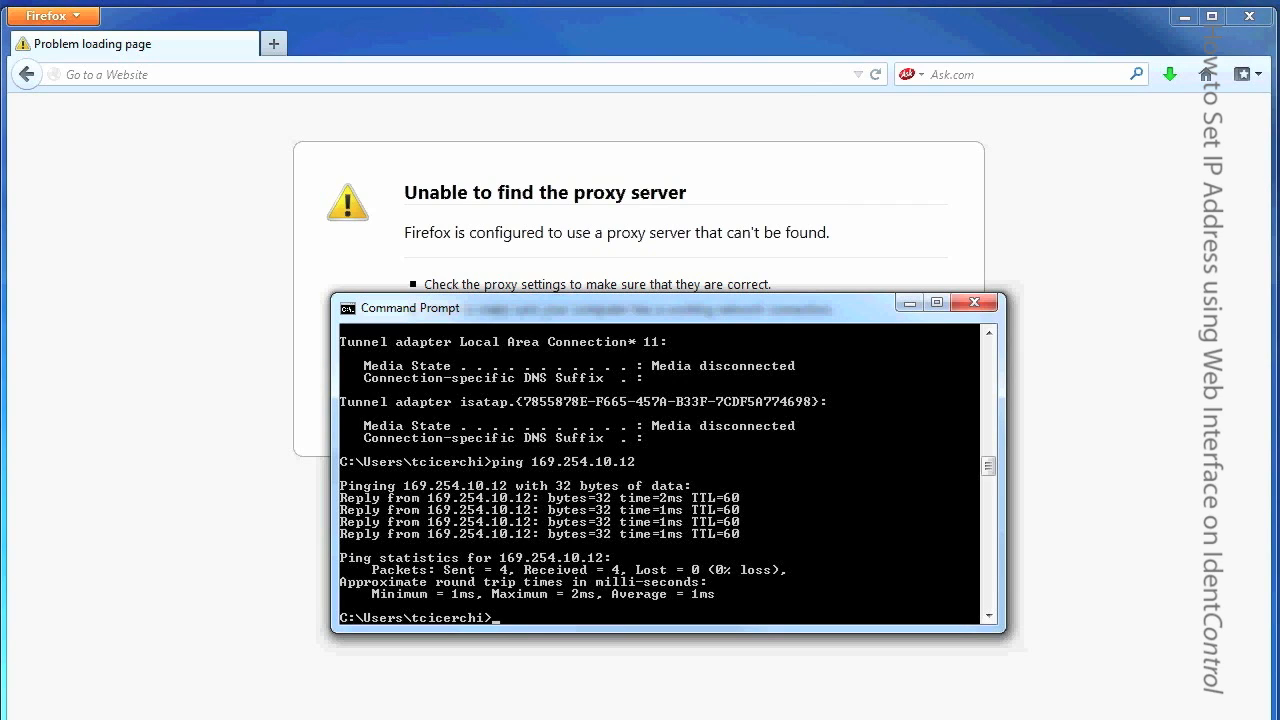
Step: Run ipconfig to confirm IPv4 169.254.10.13, then ping the device at 169.254.10.12
{"action": "type", "text": "ip"}
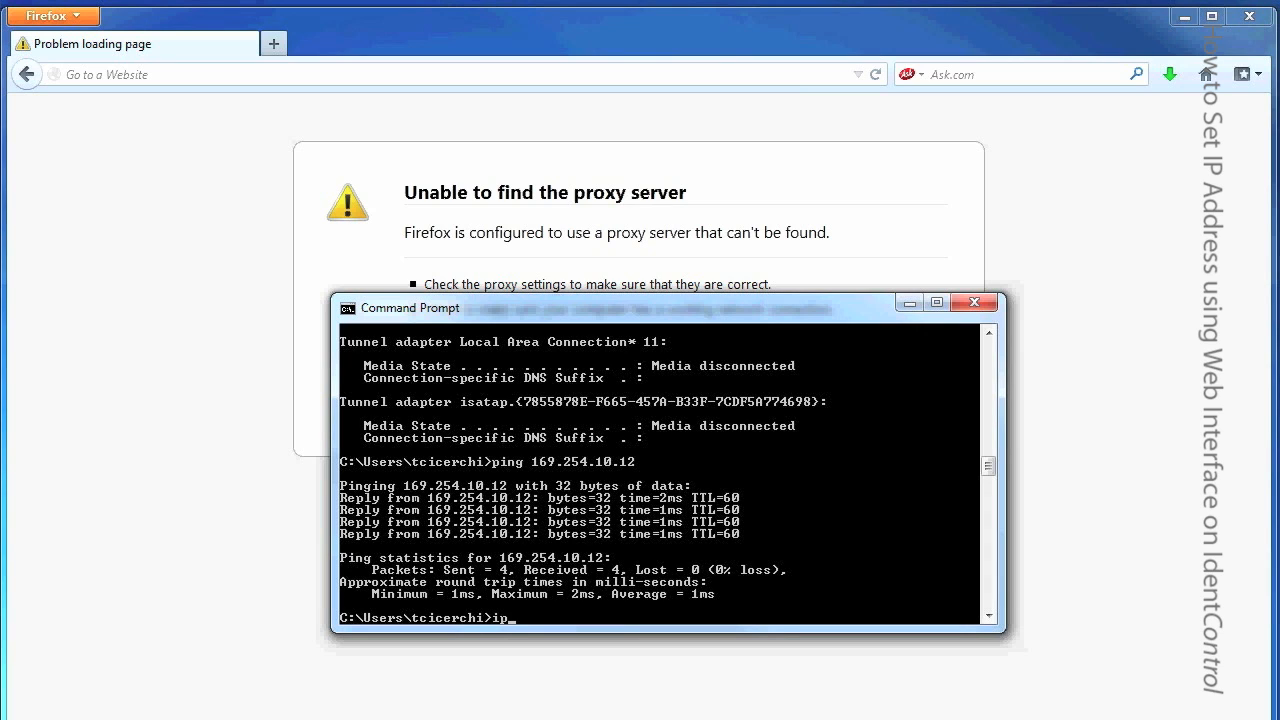
{"action": "type", "text": "config"}
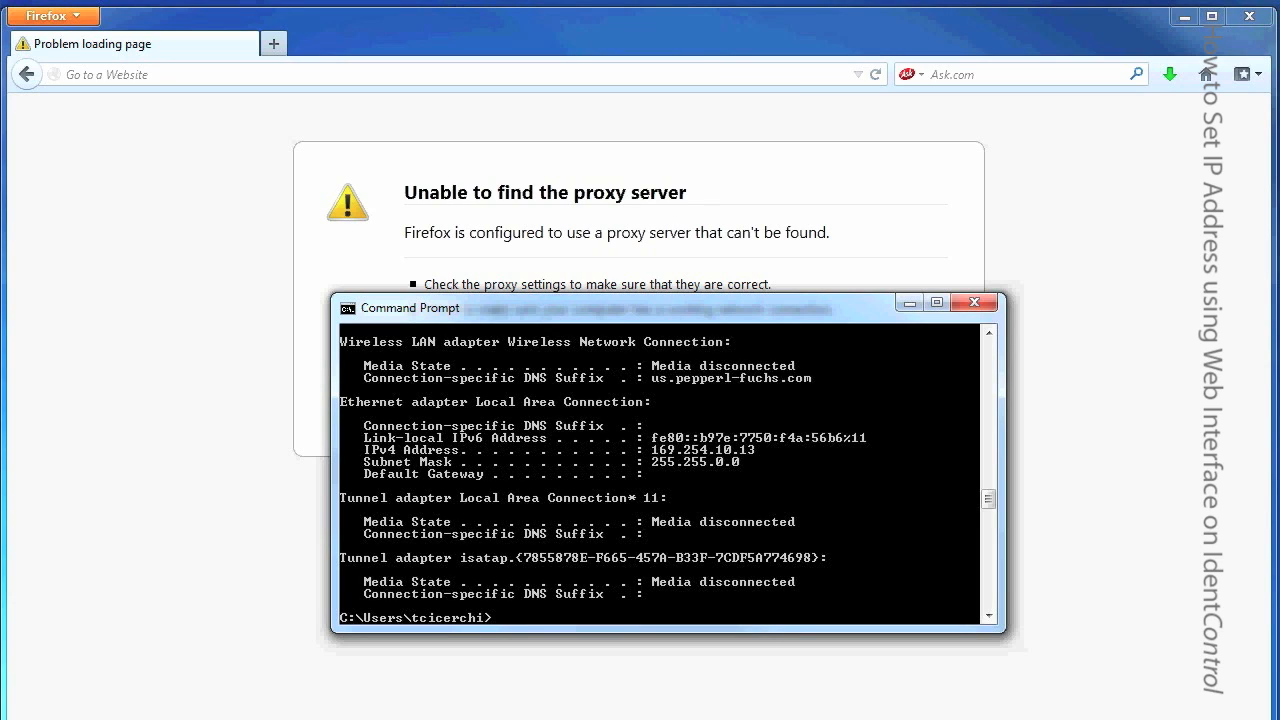
{"action": "type", "text": "ping"}
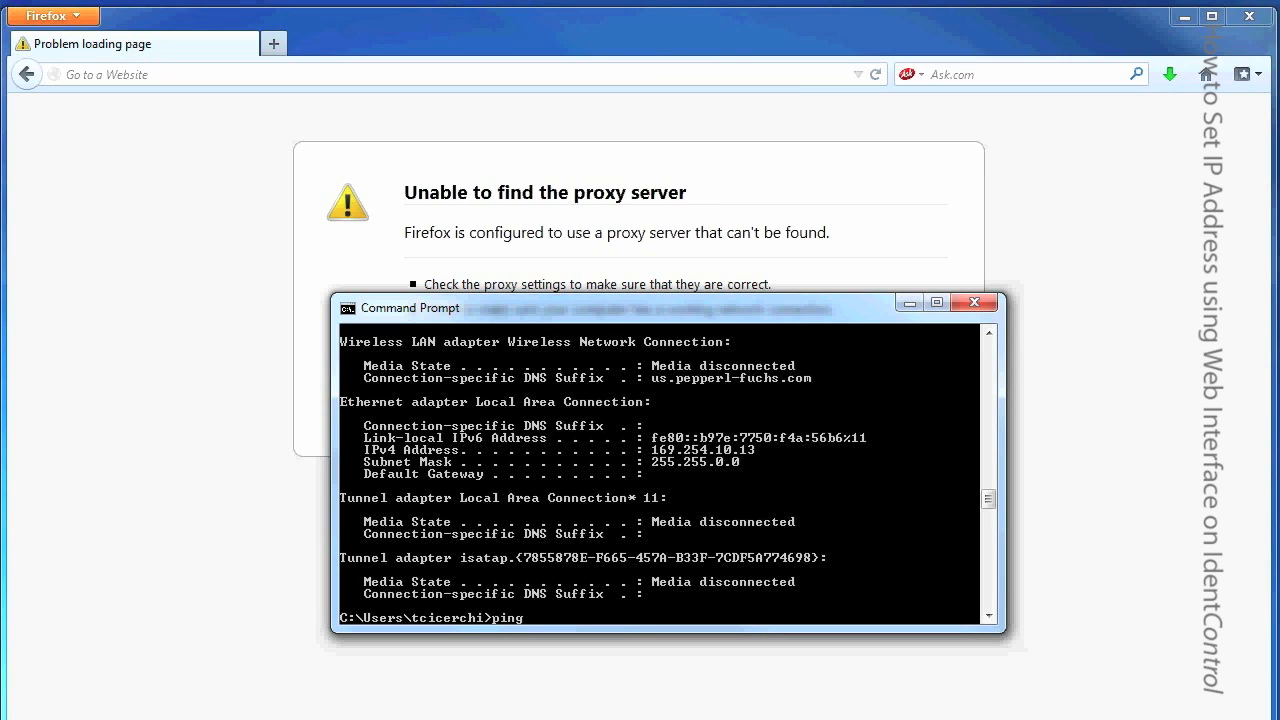
{"action": "type", "text": "169."}
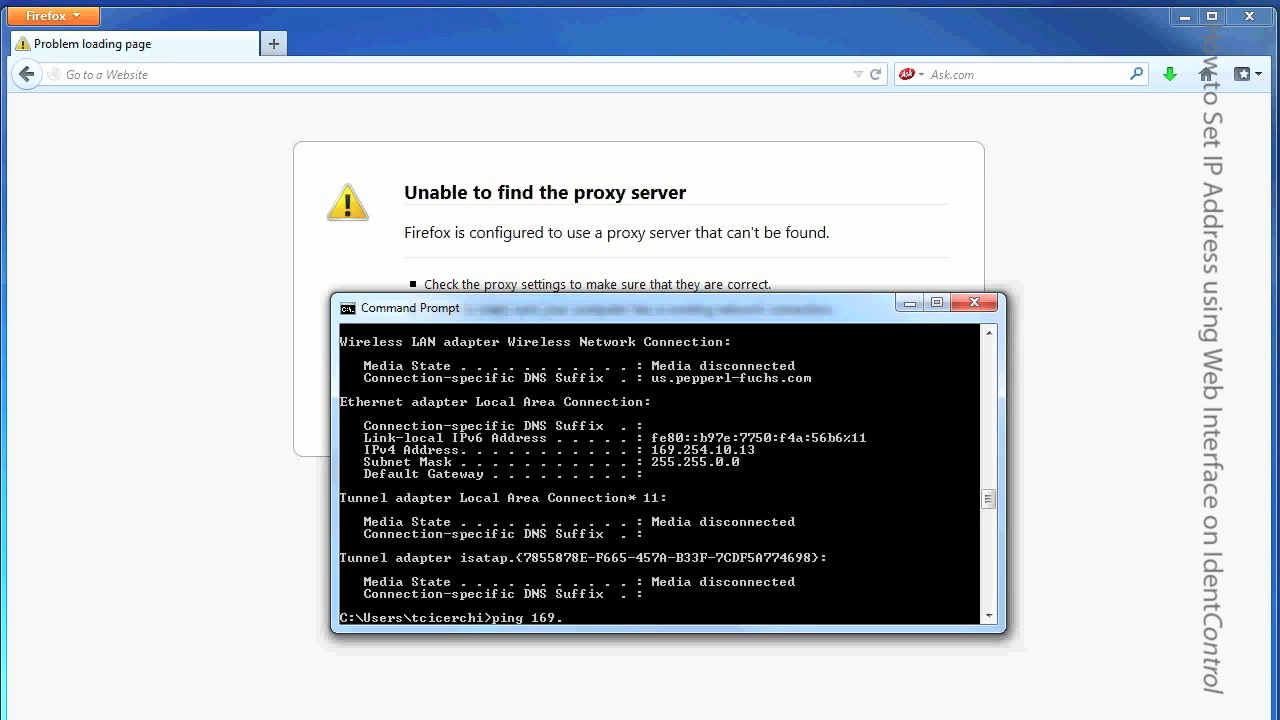
{"action": "type", "text": "2"}
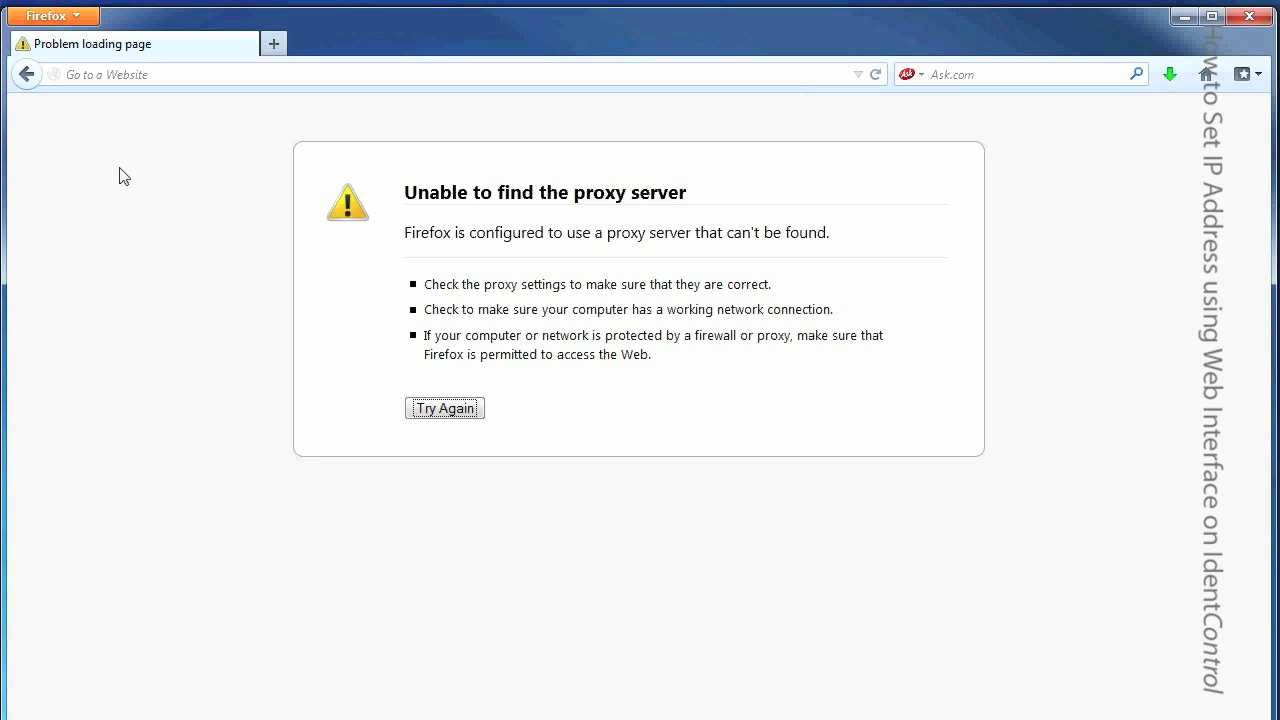
{"action": "mouse_move", "coordinate": [158, 167]}
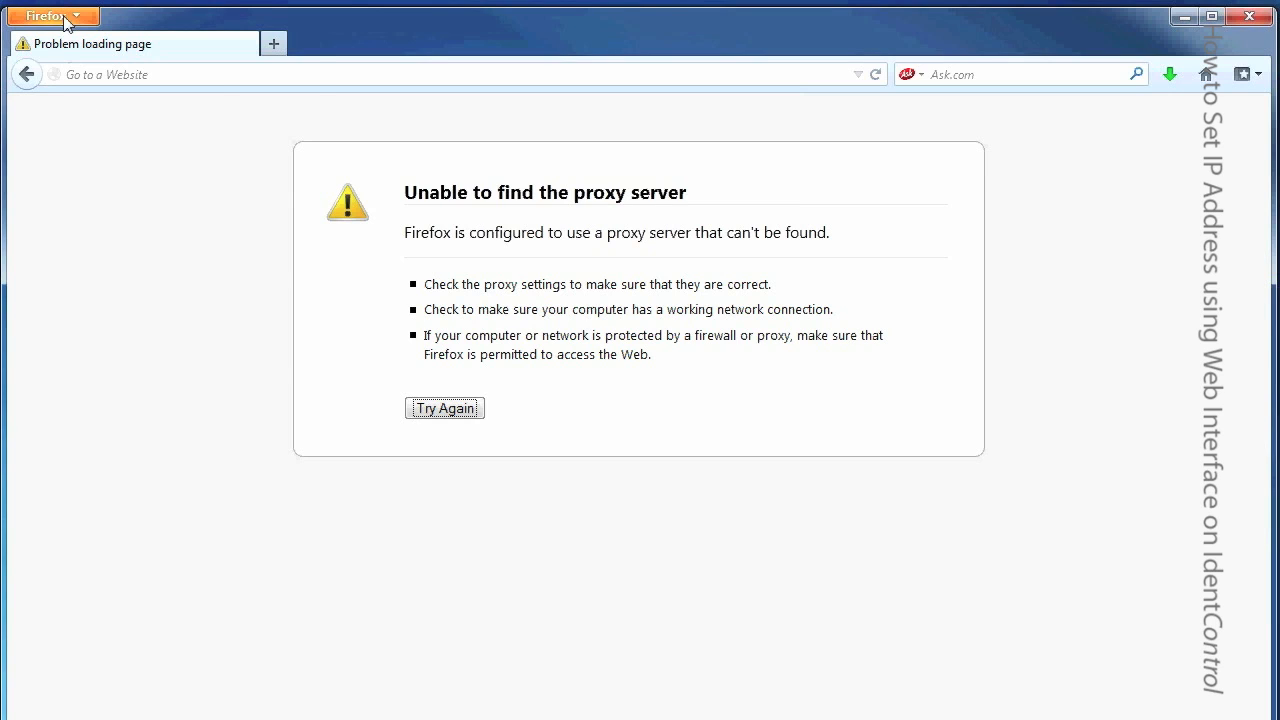
Step: Set Firefox's Advanced > Network connection settings to No proxy
{"action": "left_click", "coordinate": [45, 15]}
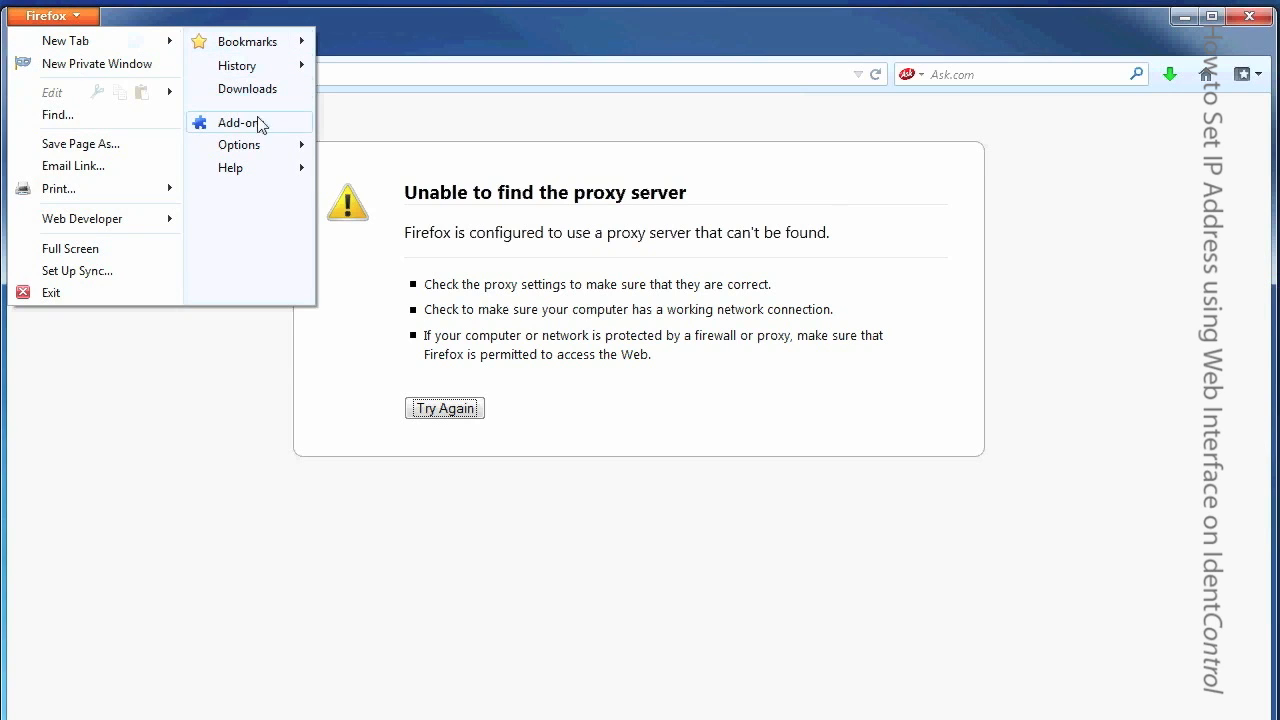
{"action": "mouse_move", "coordinate": [247, 89]}
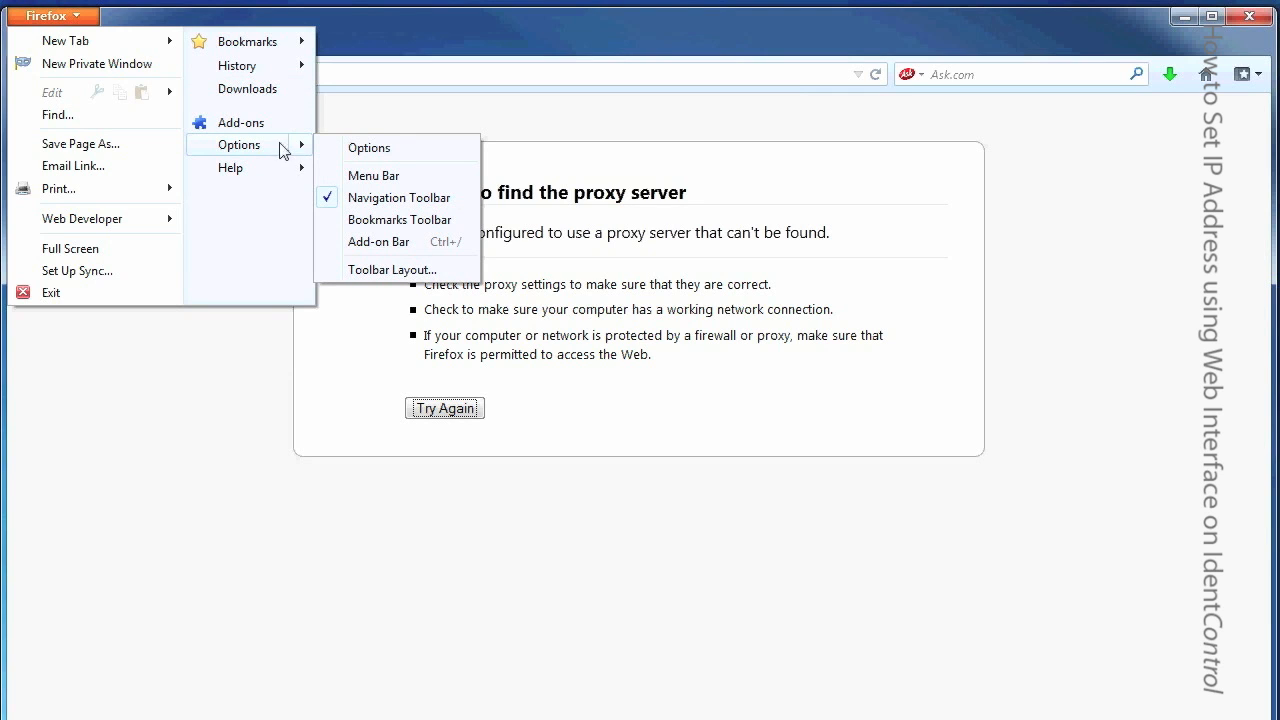
{"action": "left_click", "coordinate": [368, 147]}
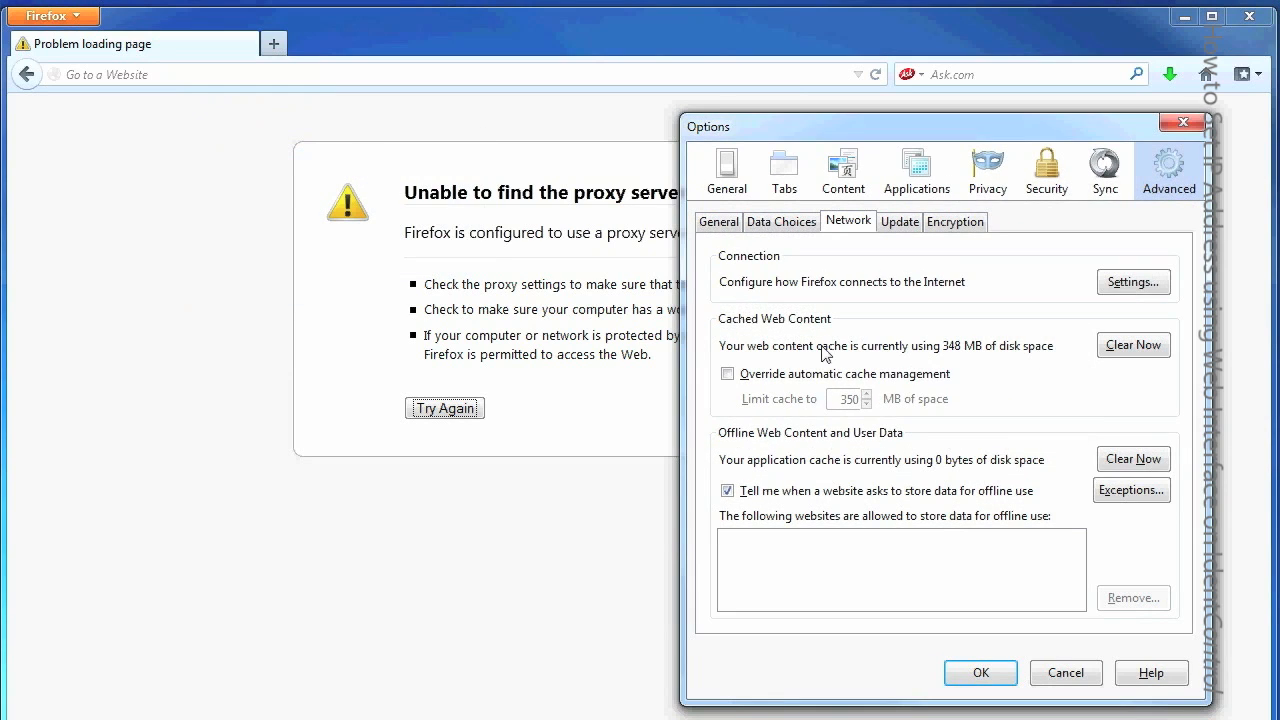
{"action": "mouse_move", "coordinate": [865, 232]}
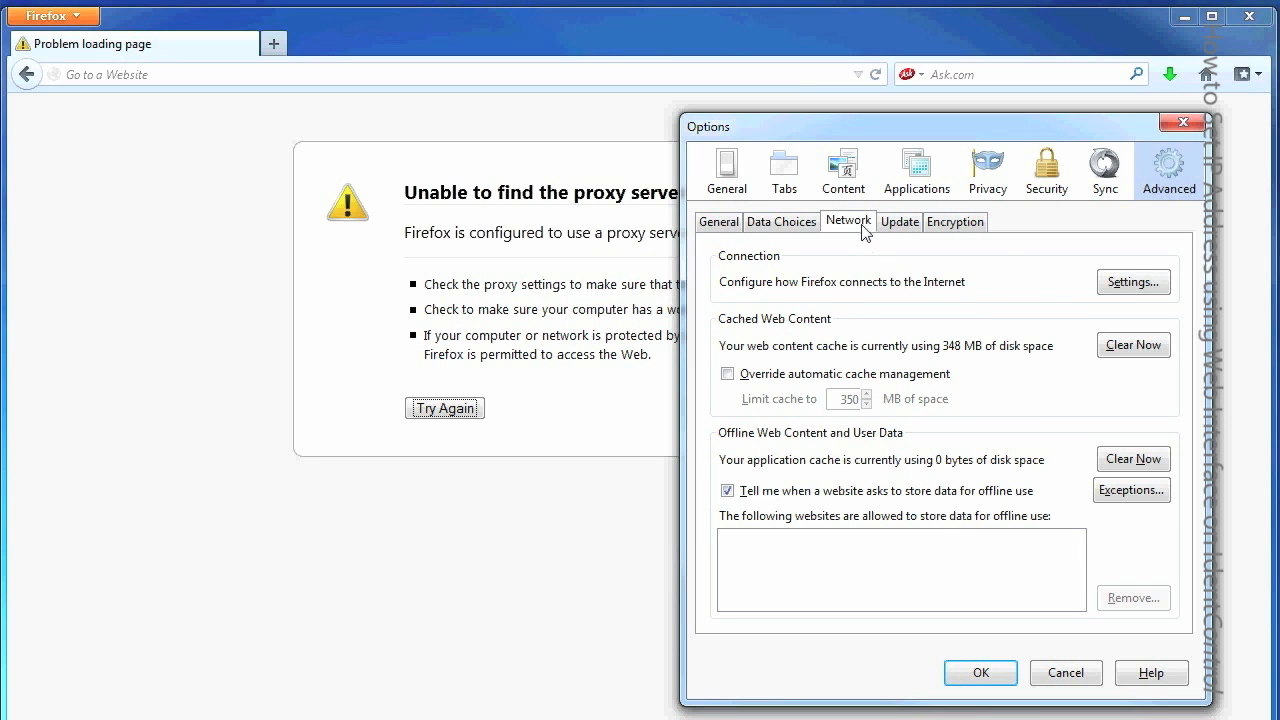
{"action": "left_click", "coordinate": [1131, 281]}
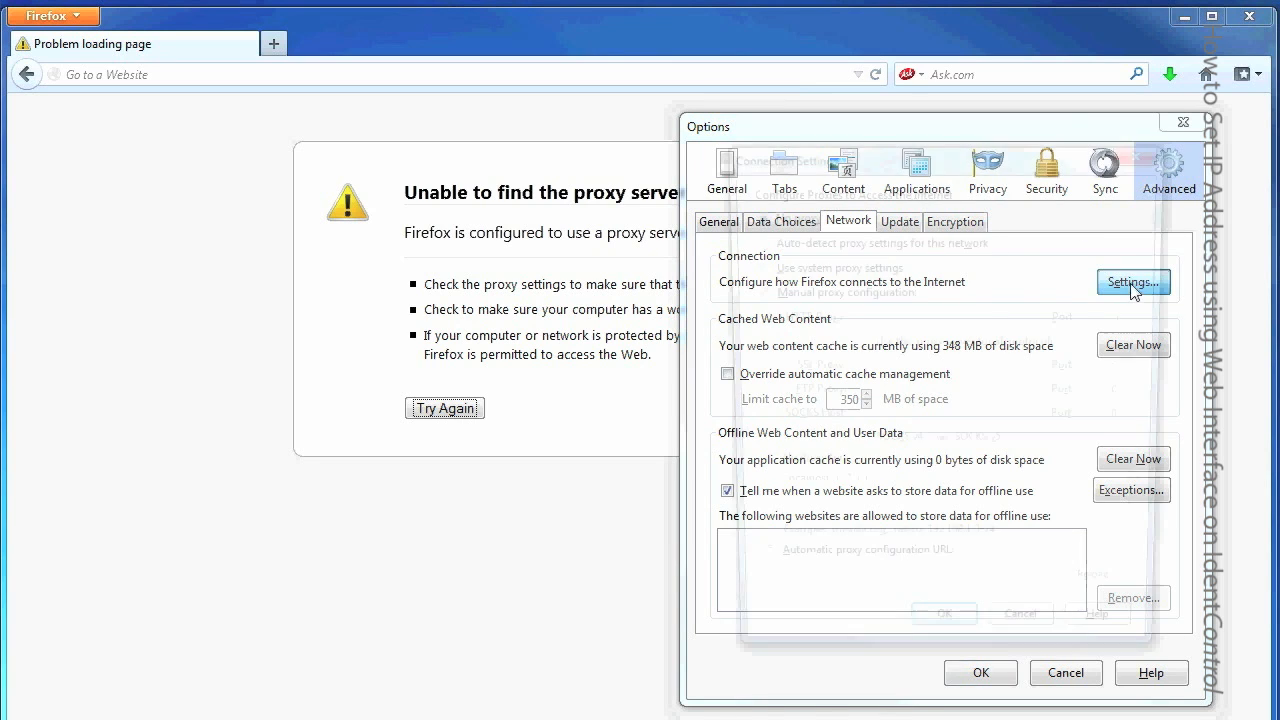
{"action": "left_click", "coordinate": [1131, 281]}
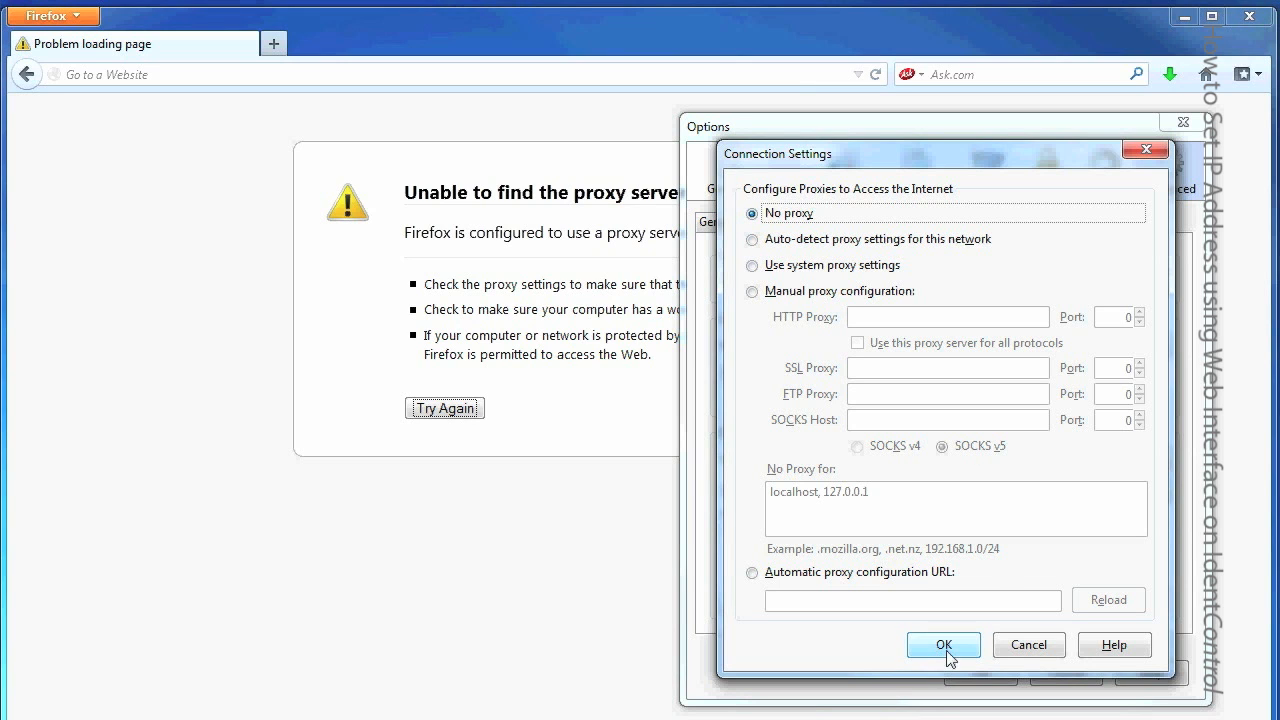
{"action": "left_click", "coordinate": [942, 644]}
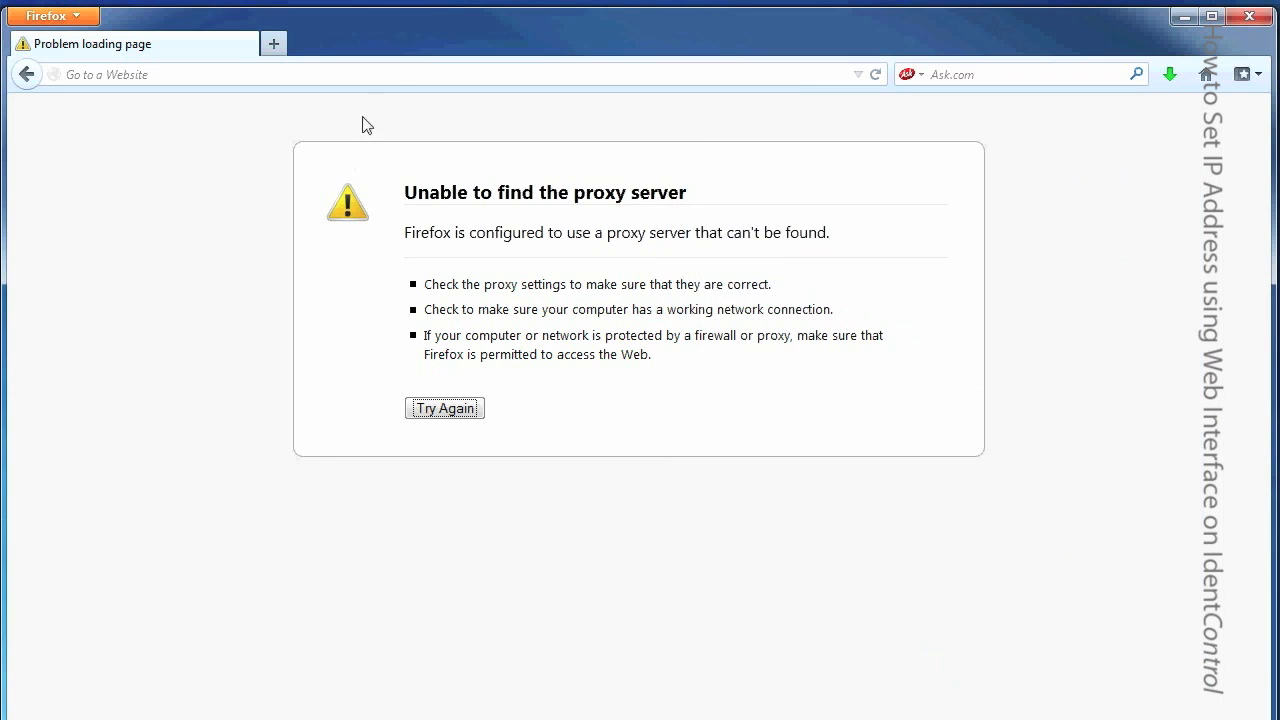
Step: Open the device at 169.254.10.12, log in as identcontrol, and decline saving the password
{"action": "left_click", "coordinate": [417, 74]}
{"action": "type", "text": "169.254.10.12"}
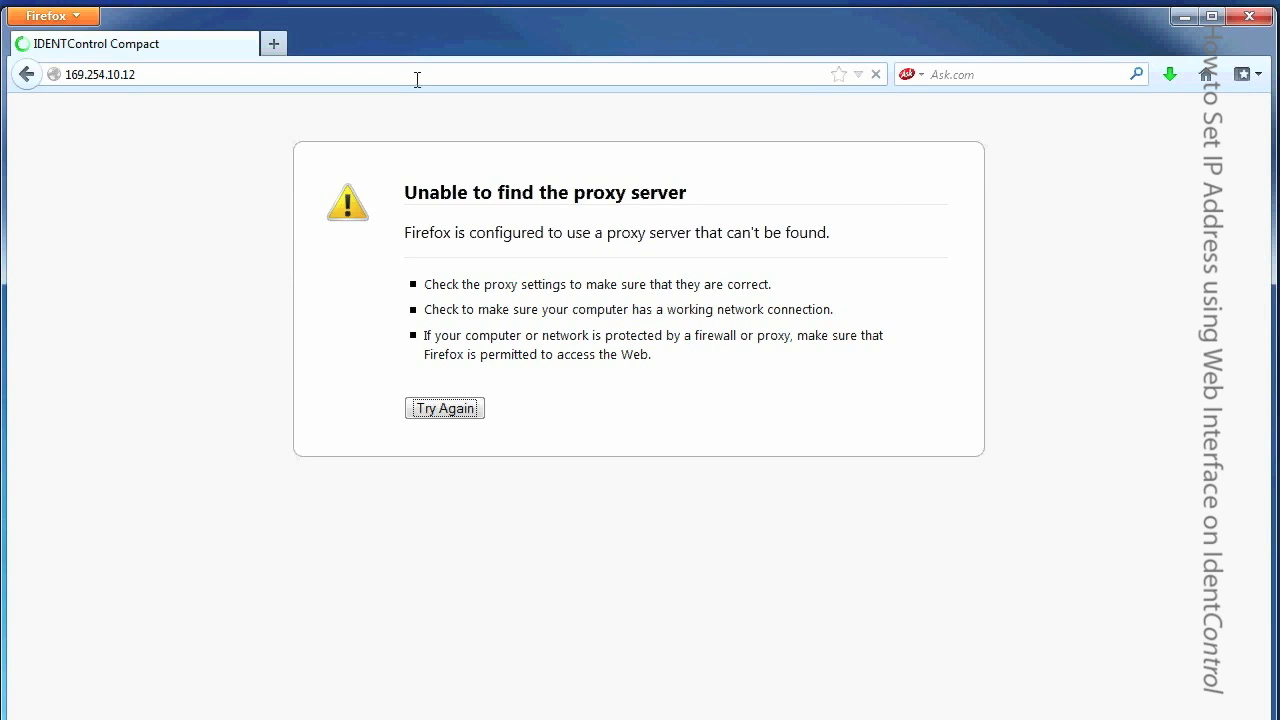
{"action": "left_click", "coordinate": [444, 408]}
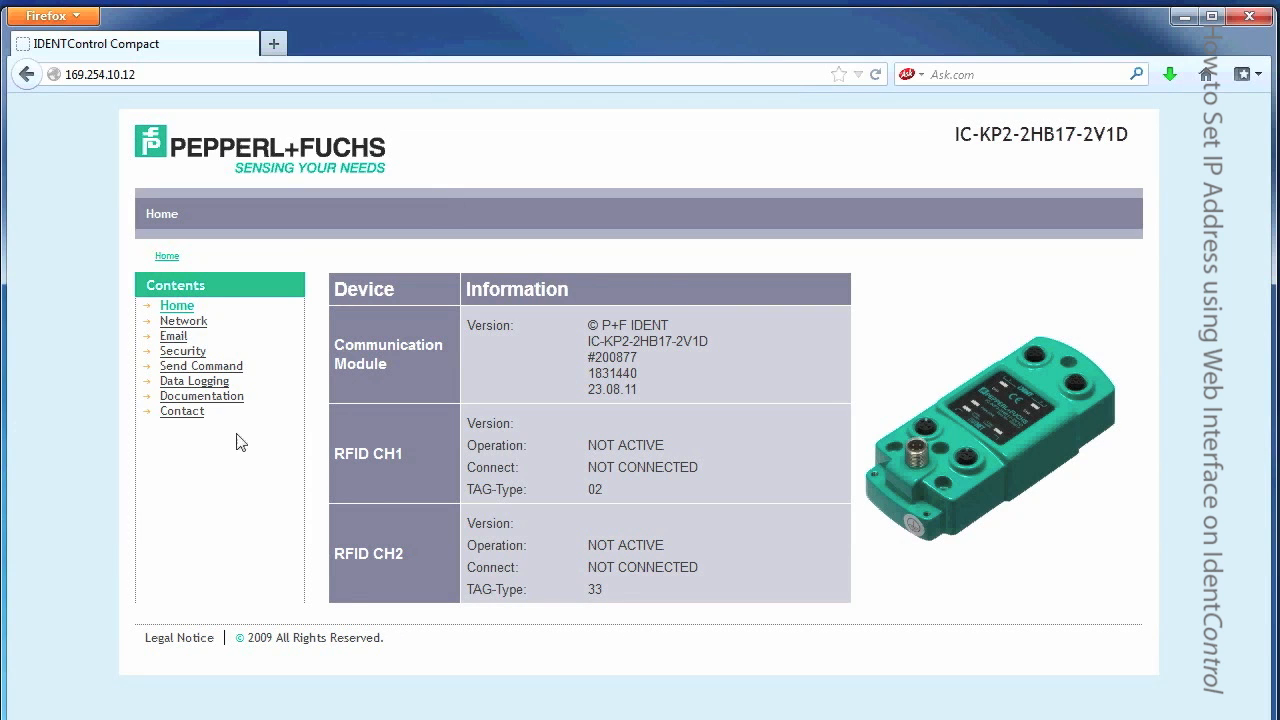
{"action": "left_click", "coordinate": [183, 321]}
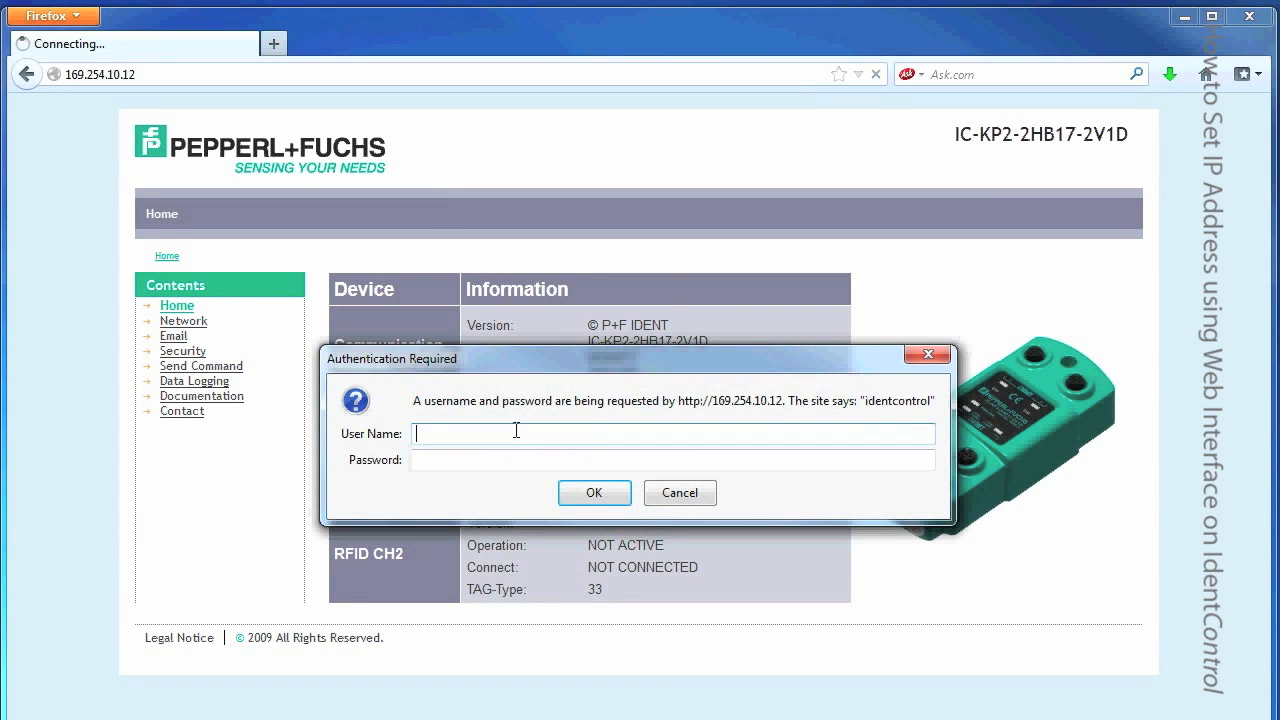
{"action": "mouse_move", "coordinate": [528, 430]}
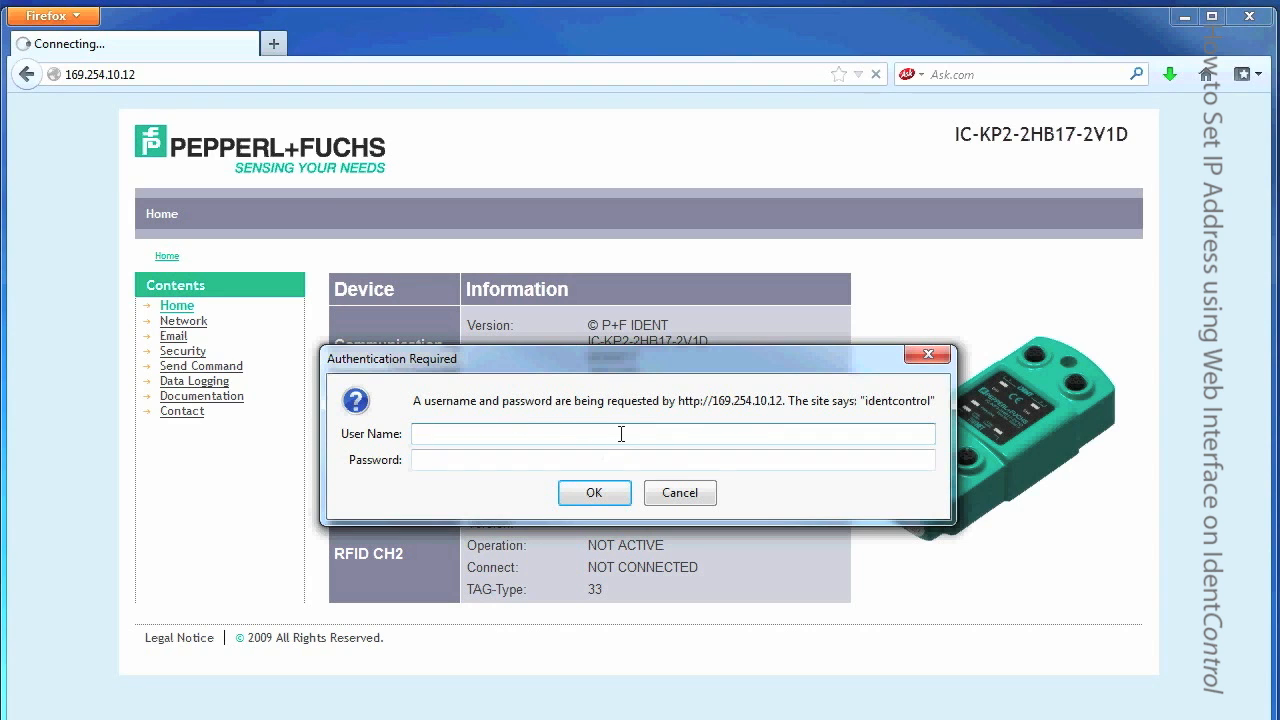
{"action": "type", "text": "identcontrol"}
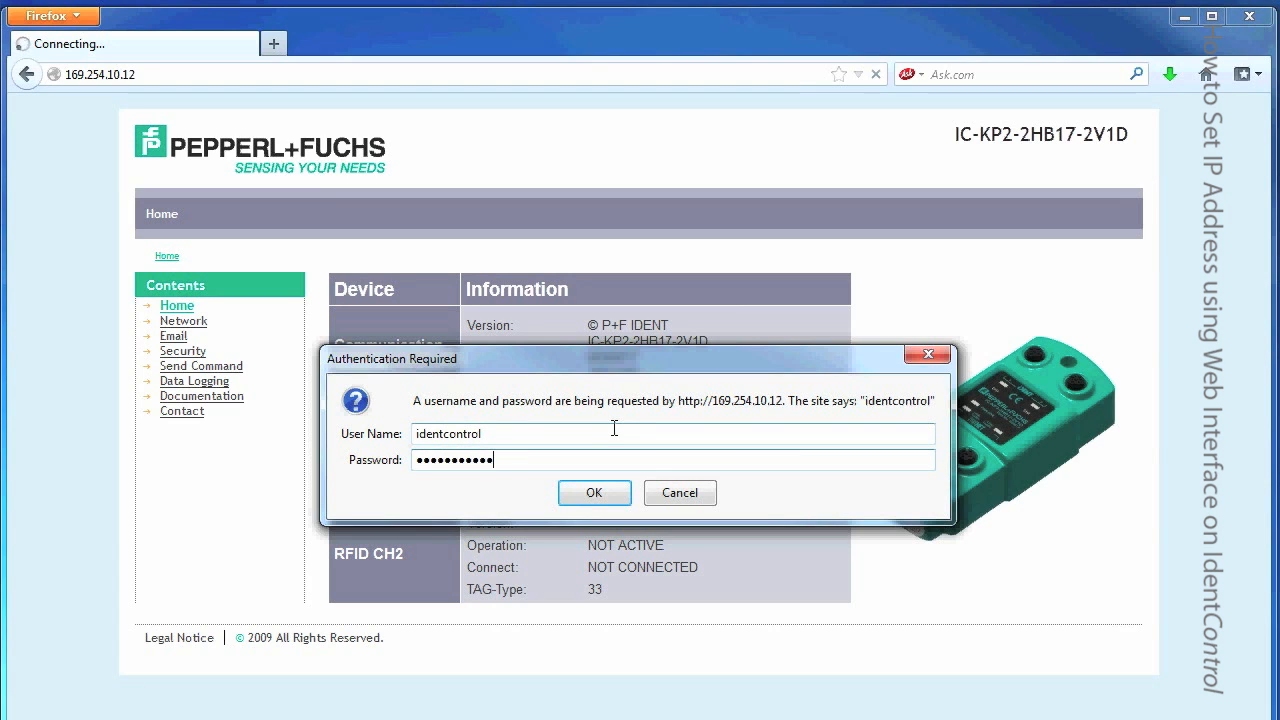
{"action": "left_click", "coordinate": [593, 492]}
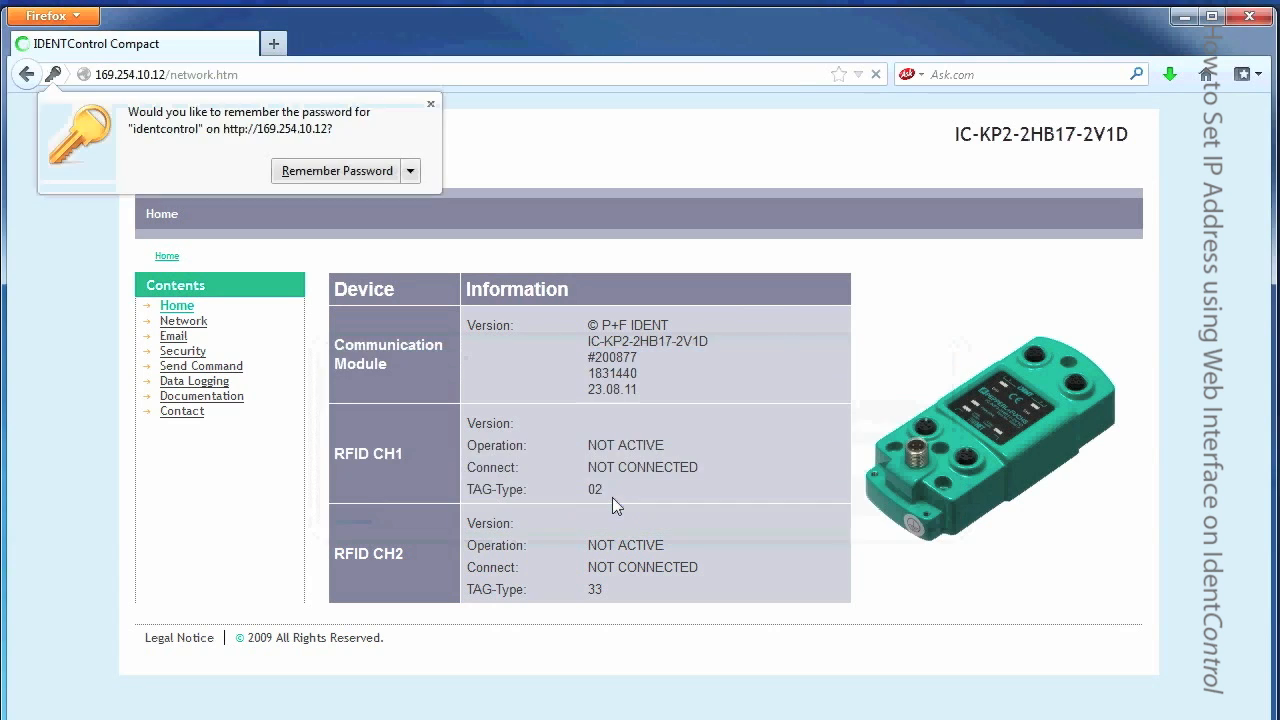
{"action": "left_click", "coordinate": [183, 320]}
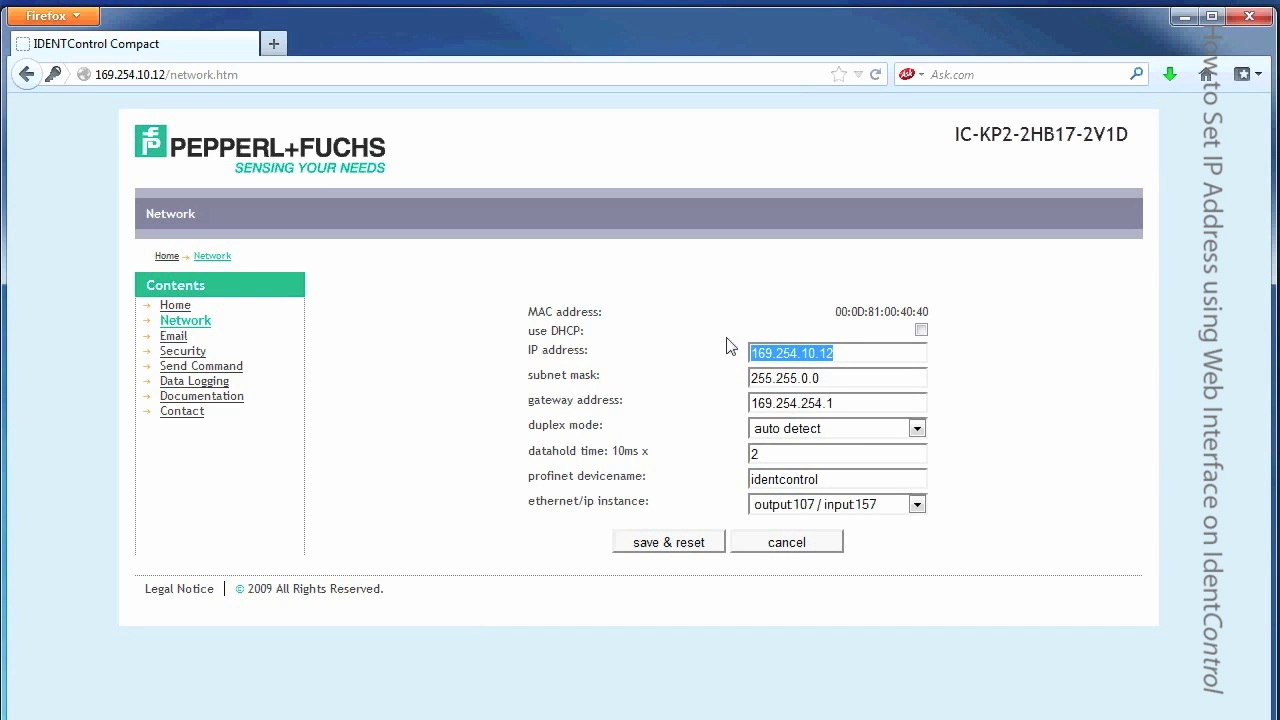
Step: Enter IP address 172.18.30.51 on the Network page and confirm save & reset
{"action": "type", "text": "172.18.3"}
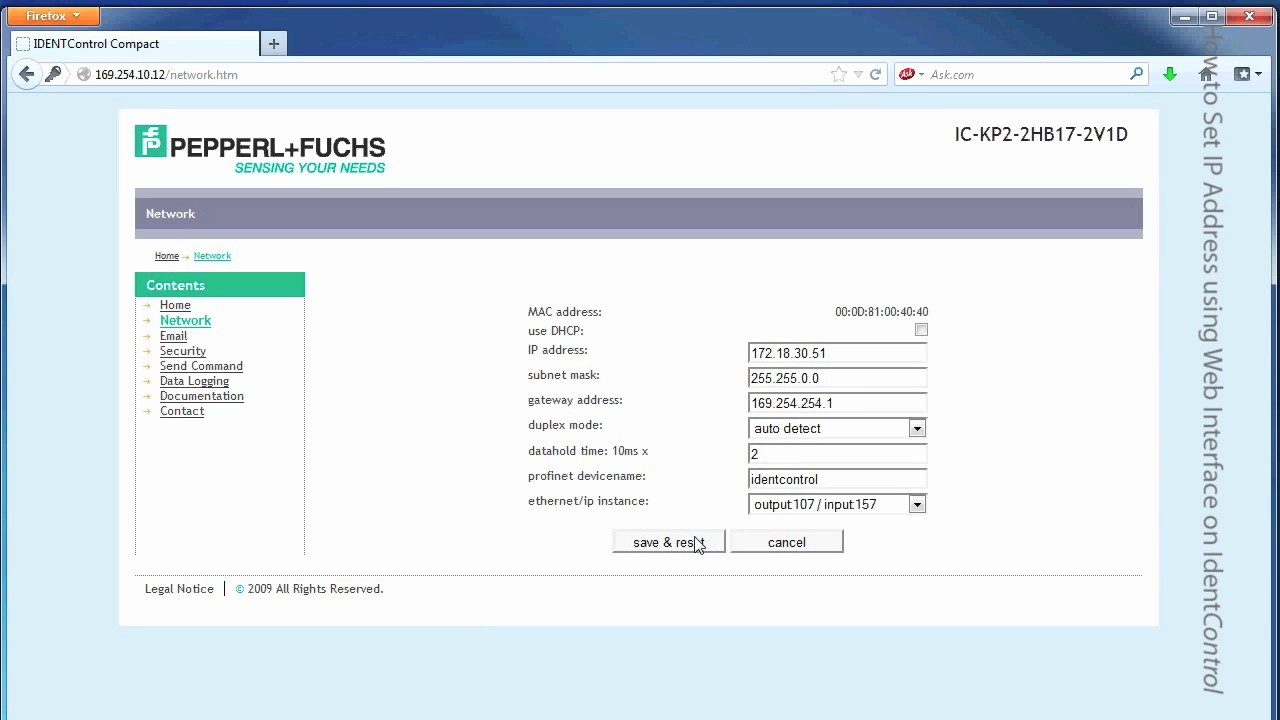
{"action": "left_click", "coordinate": [668, 541]}
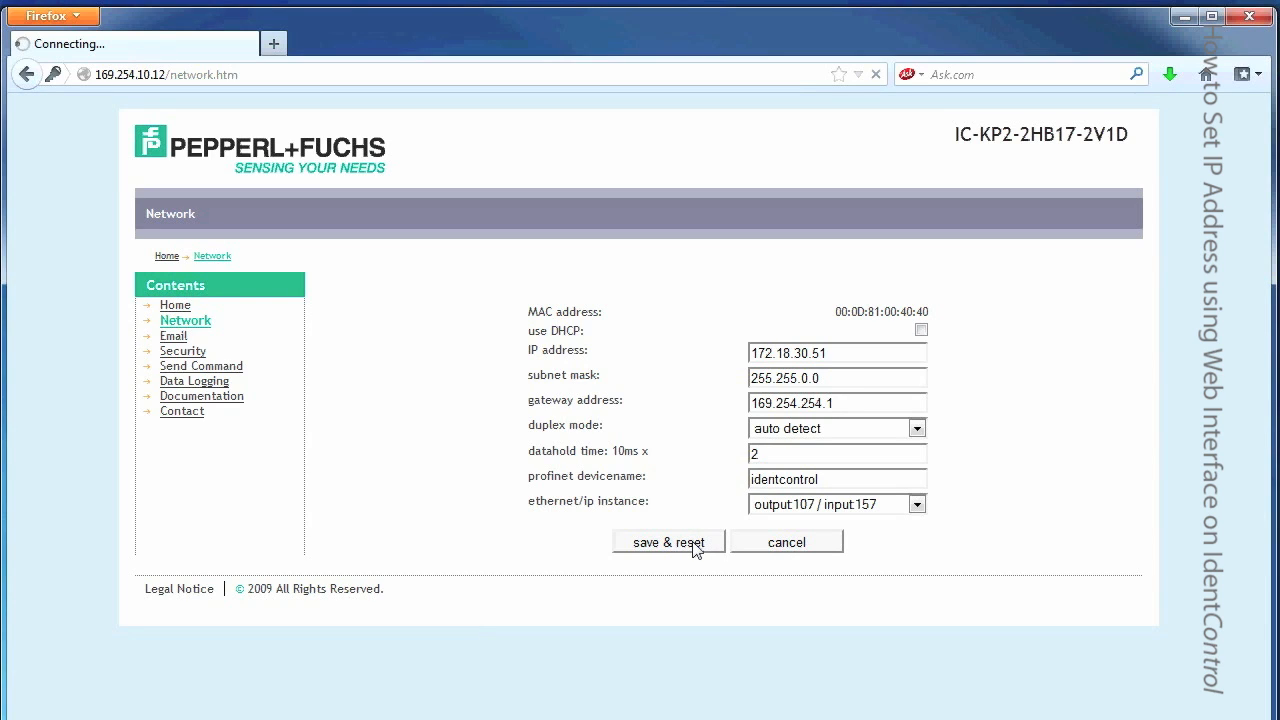
{"action": "left_click", "coordinate": [668, 541]}
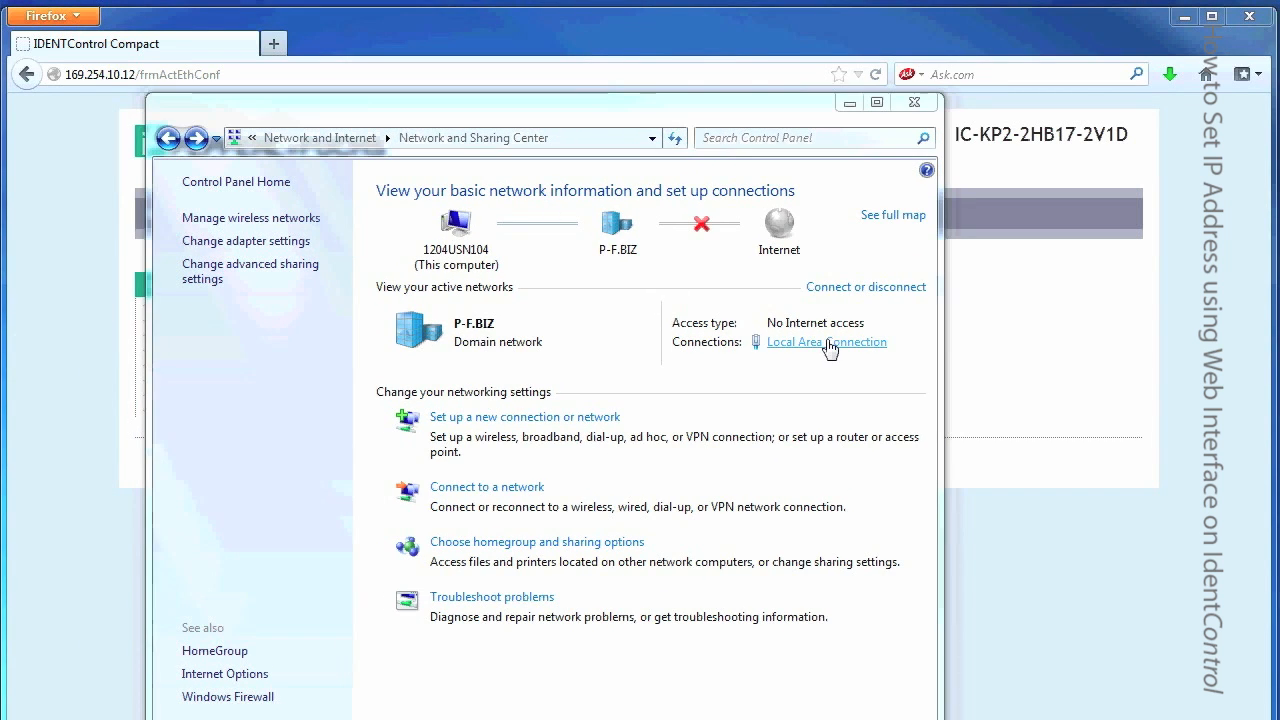
Step: Edit the Local Area Connection's TCP/IPv4 static address octets to a 172.18.30 address
{"action": "left_click", "coordinate": [826, 341]}
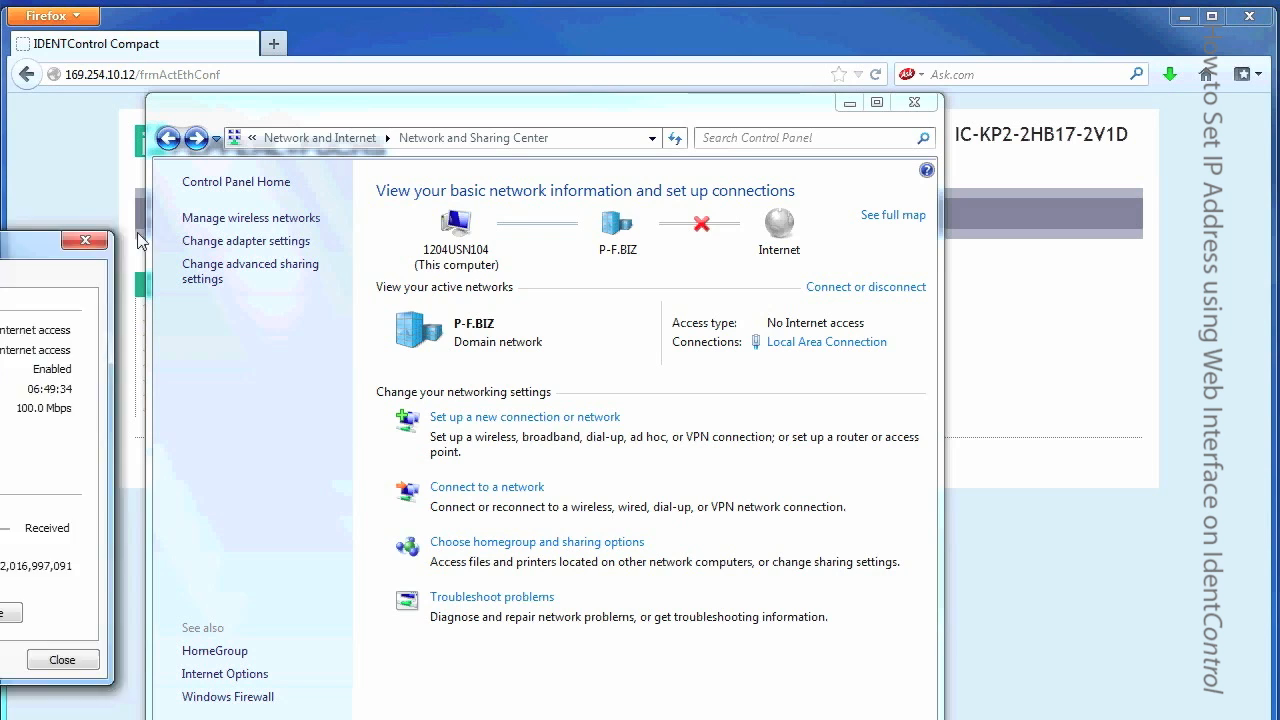
{"action": "left_click", "coordinate": [826, 342]}
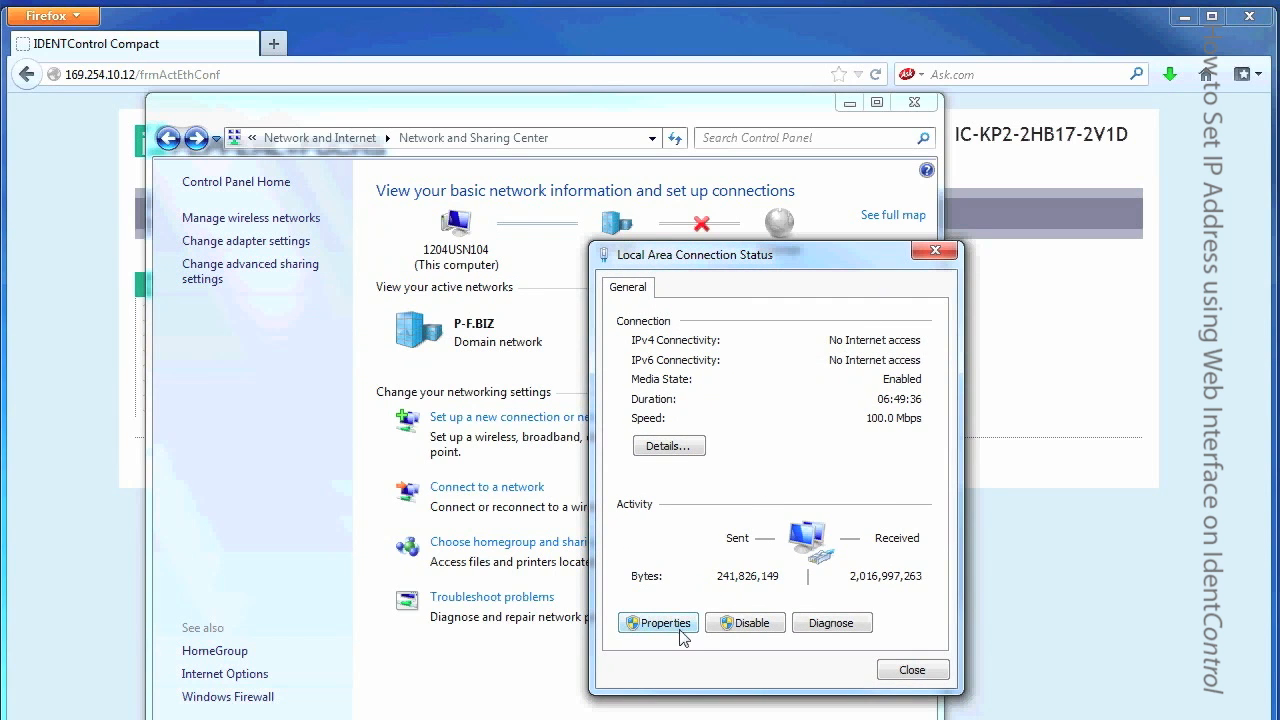
{"action": "left_click", "coordinate": [657, 622]}
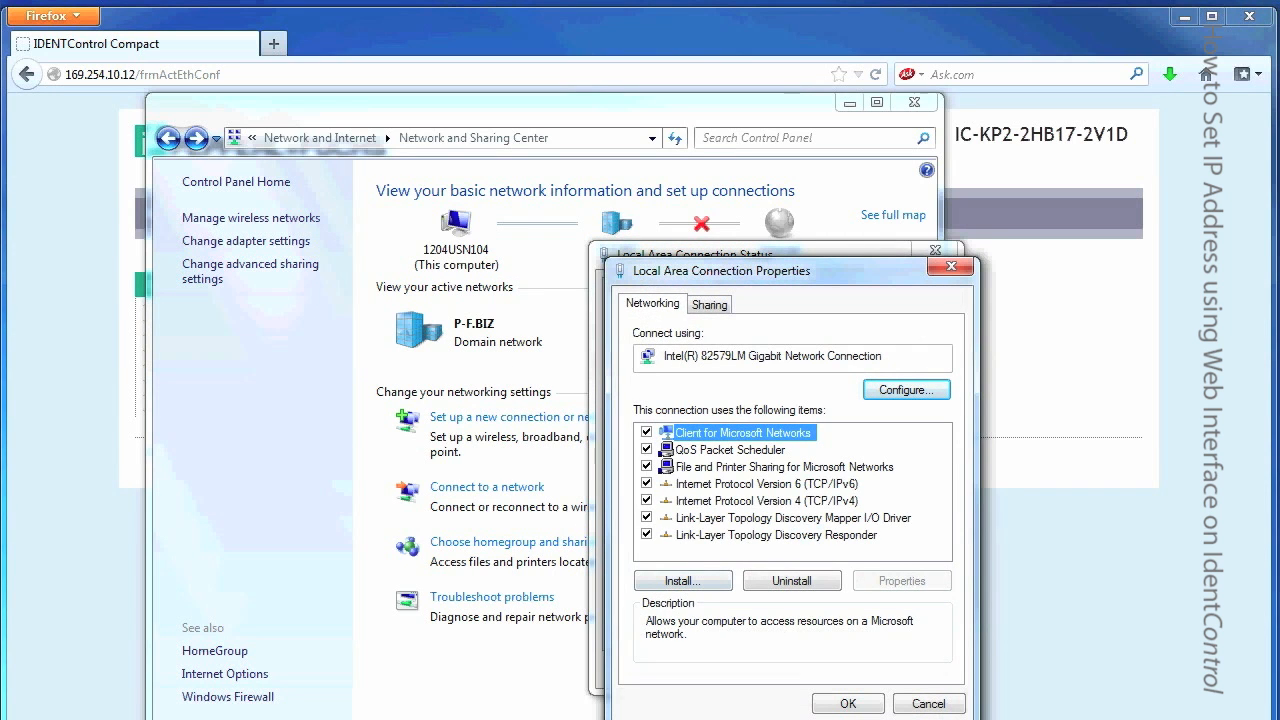
{"action": "left_click", "coordinate": [755, 500]}
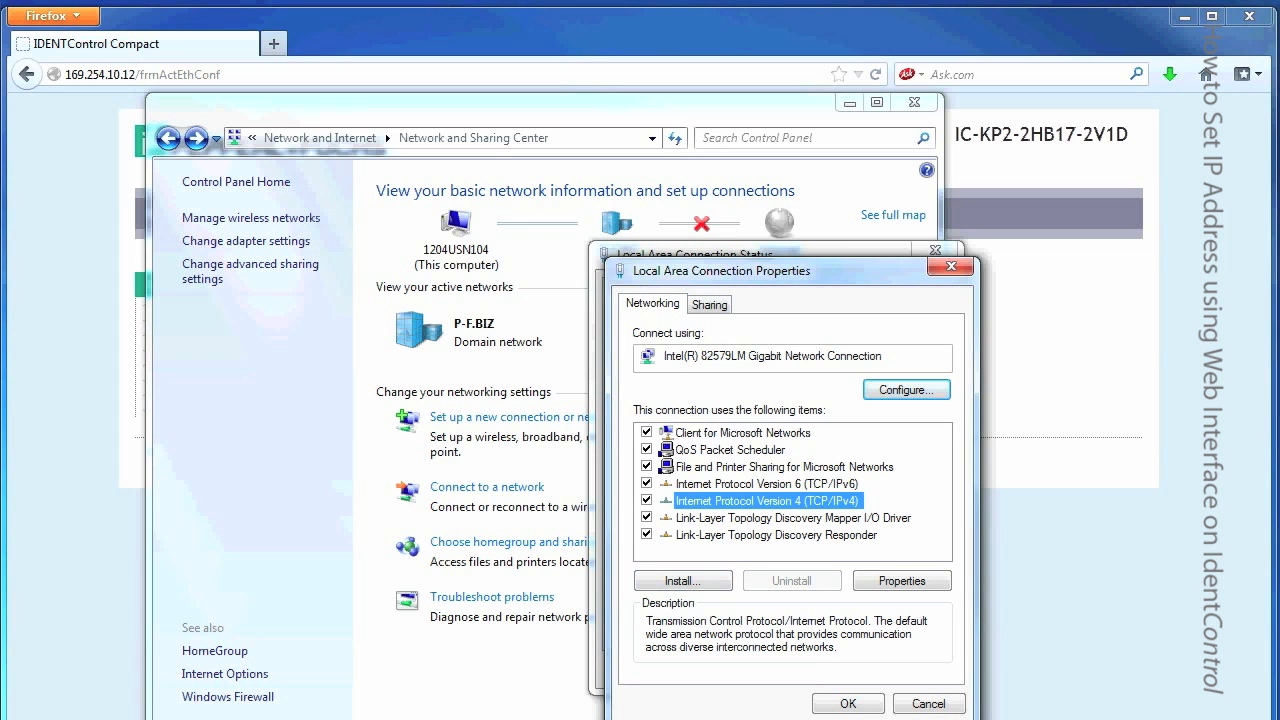
{"action": "left_click", "coordinate": [901, 580]}
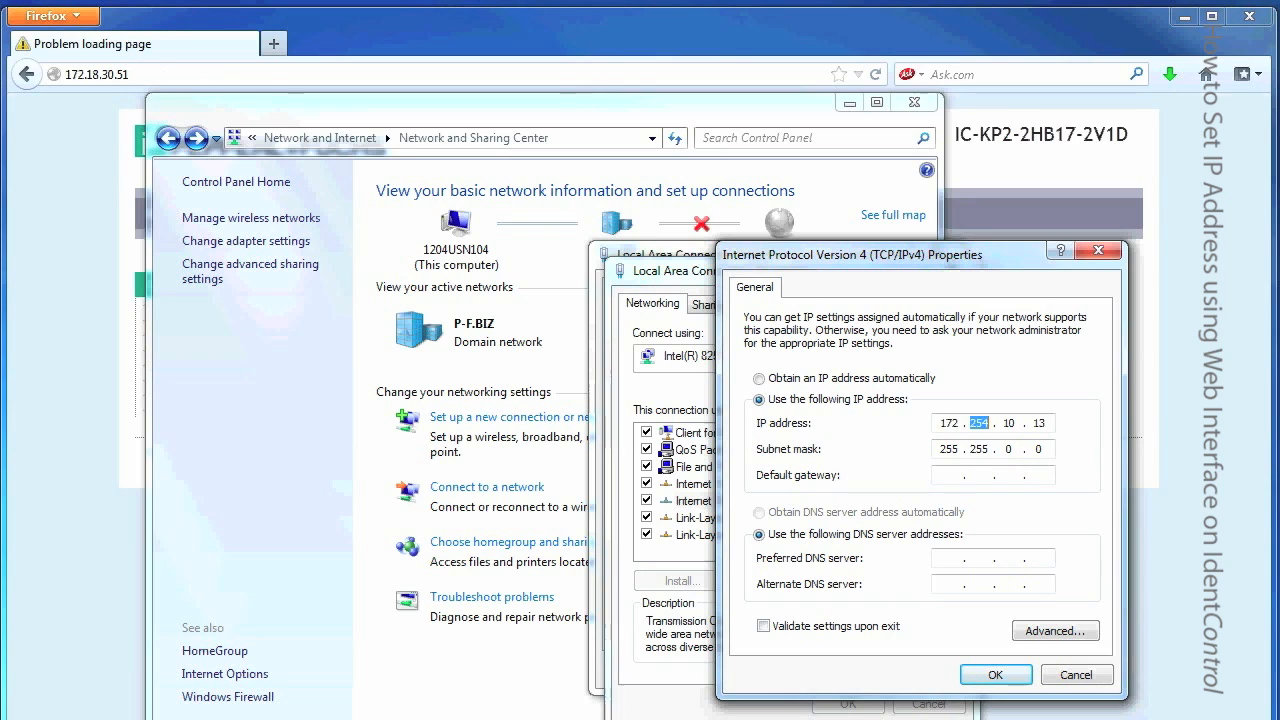
{"action": "type", "text": "1"}
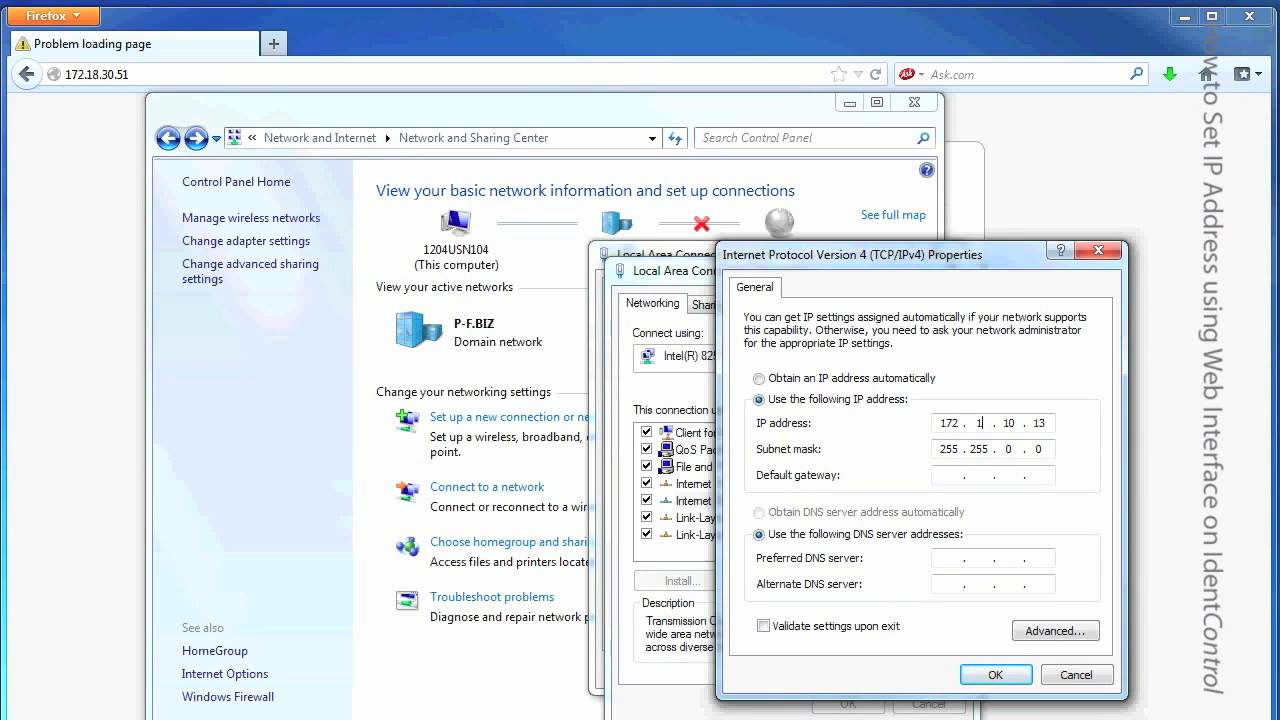
{"action": "type", "text": "18"}
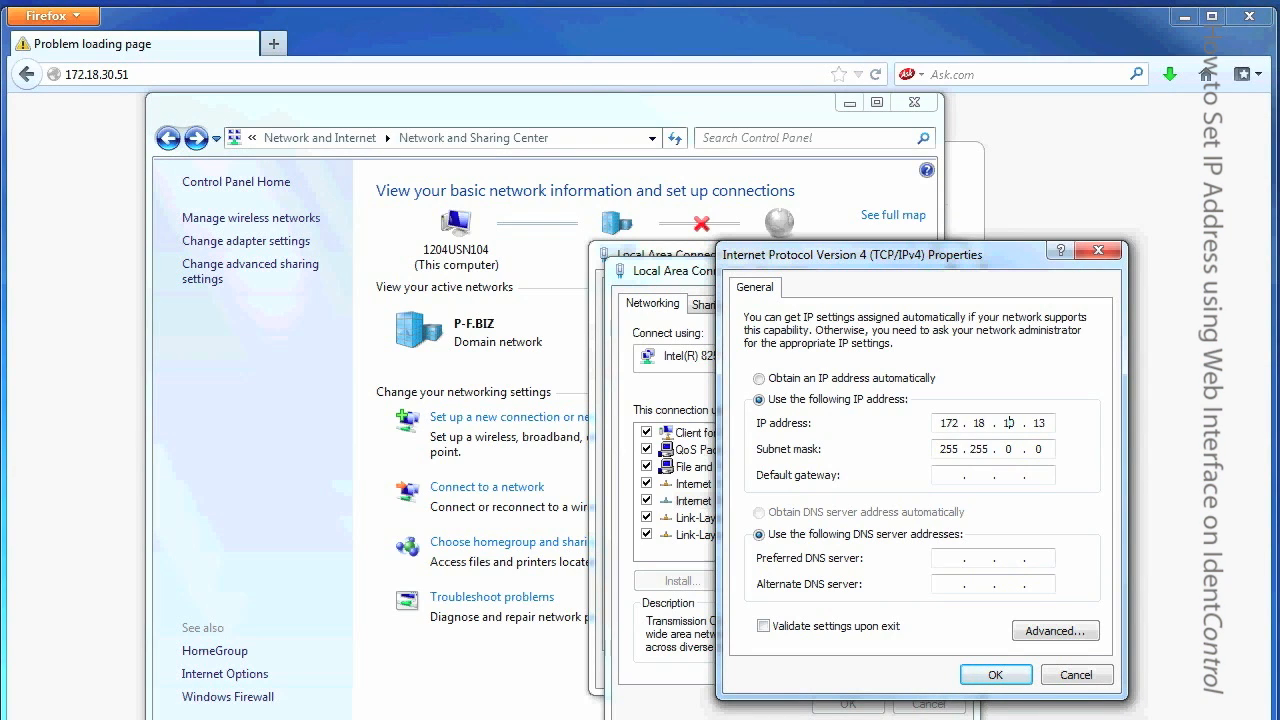
{"action": "type", "text": "30"}
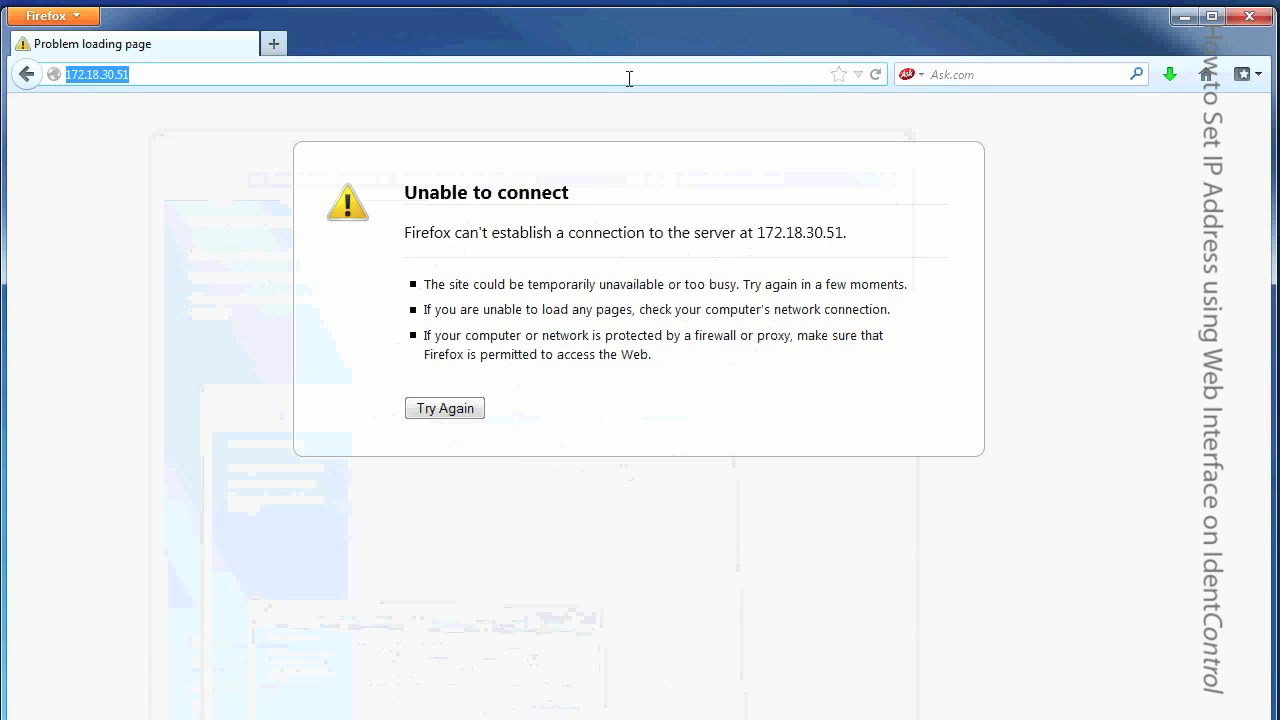
{"action": "type", "text": "172.18.30.100/"}
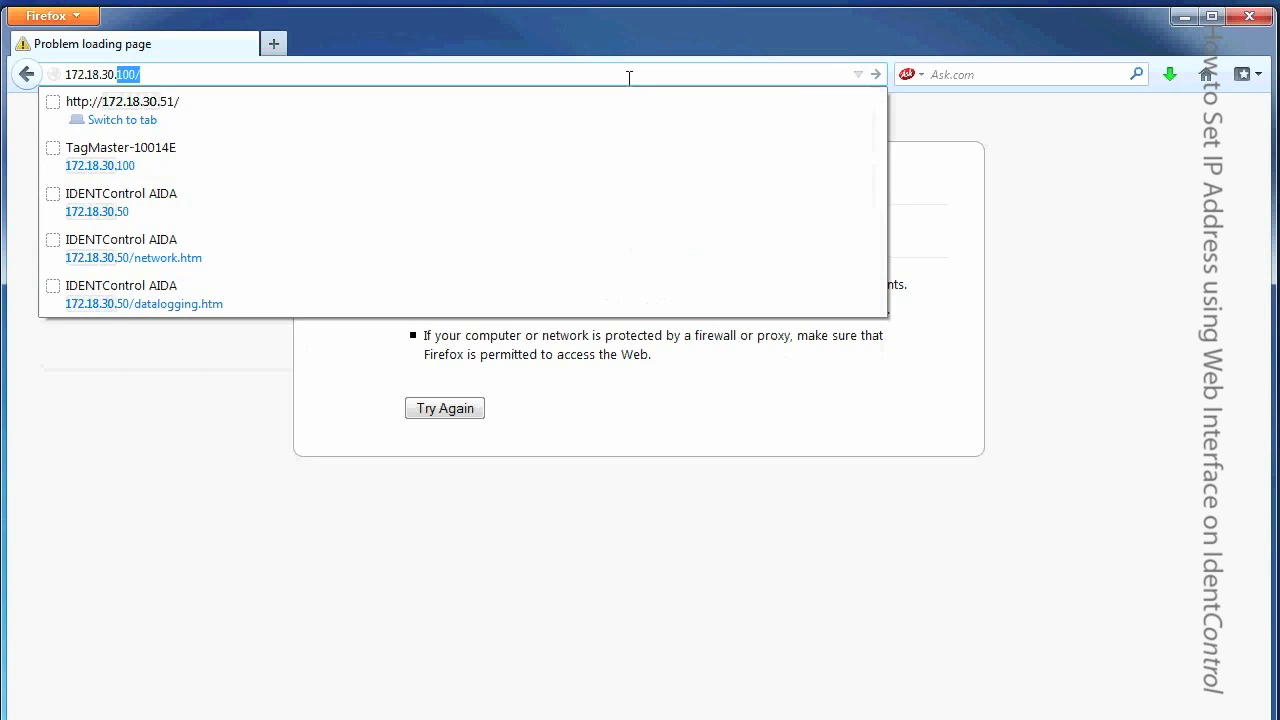
{"action": "left_click", "coordinate": [122, 101]}
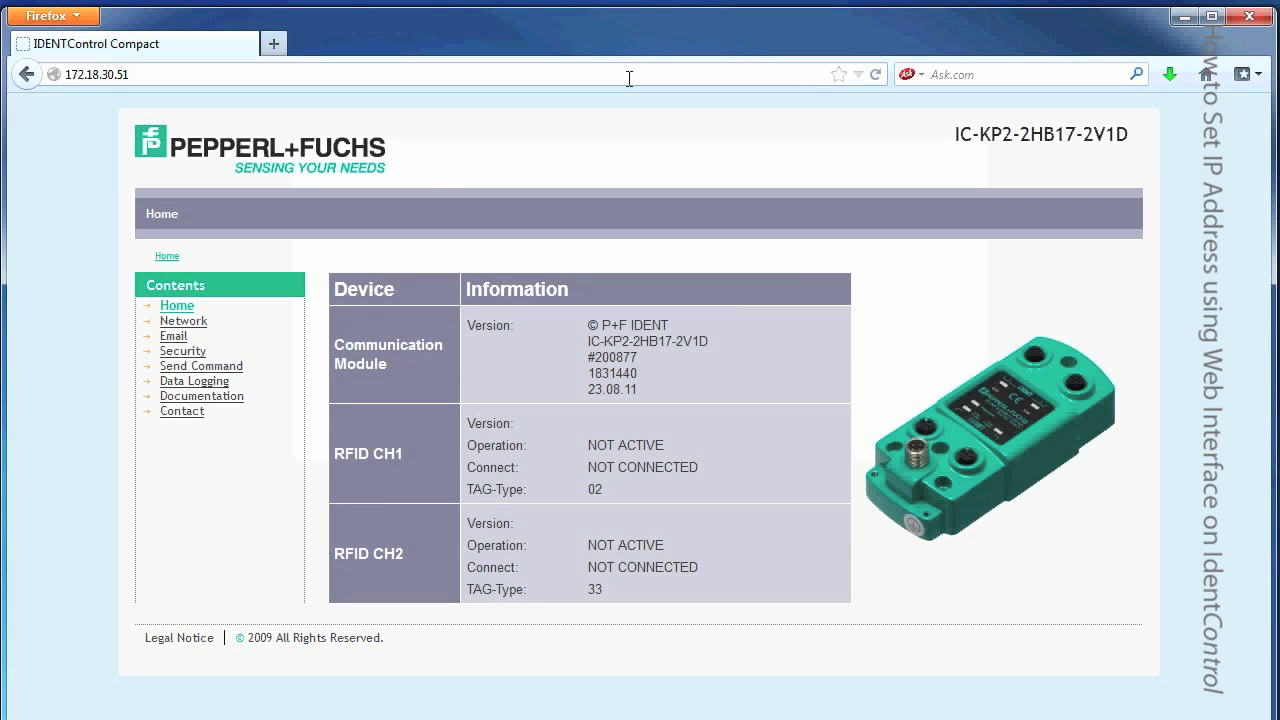